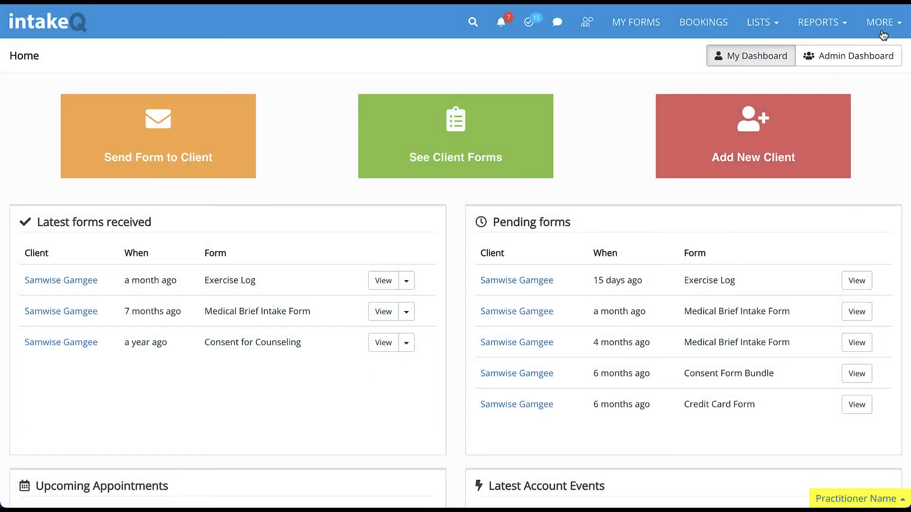
# Step: Go to the Extract Data page from the MORE menu in the top navigation
pyautogui.click(880, 21)
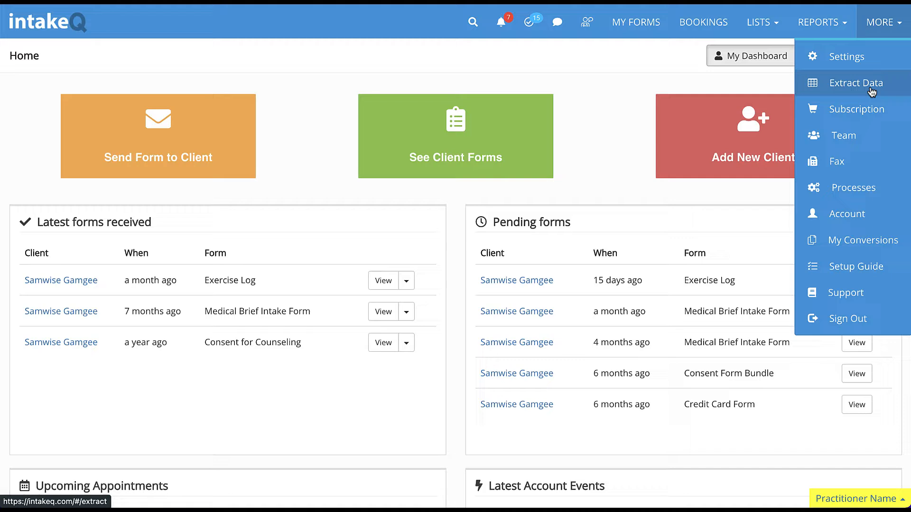
pyautogui.click(855, 83)
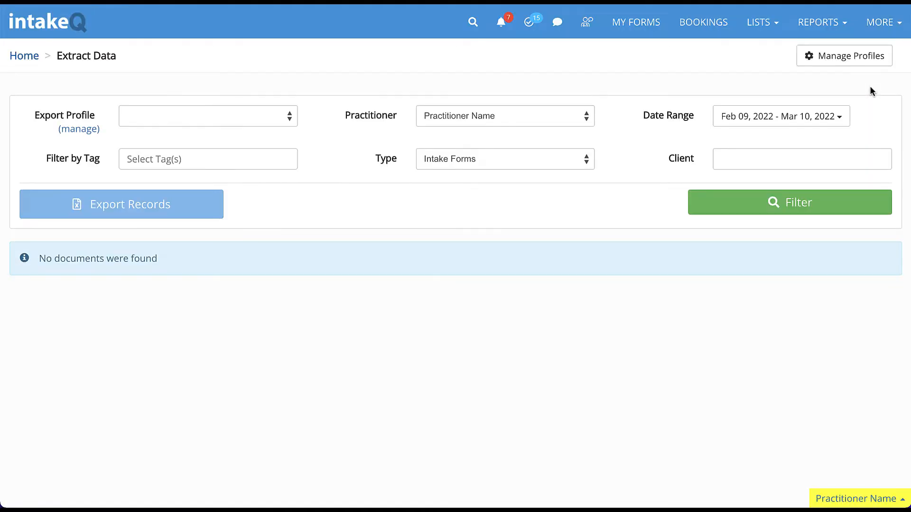
pyautogui.moveTo(842, 86)
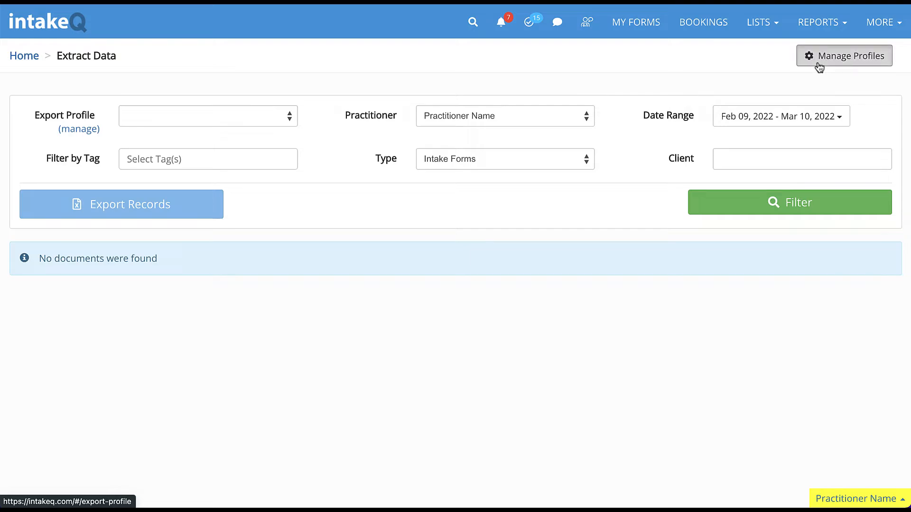
# Step: Start a new export profile named Email List from the Manage Profiles page
pyautogui.click(843, 55)
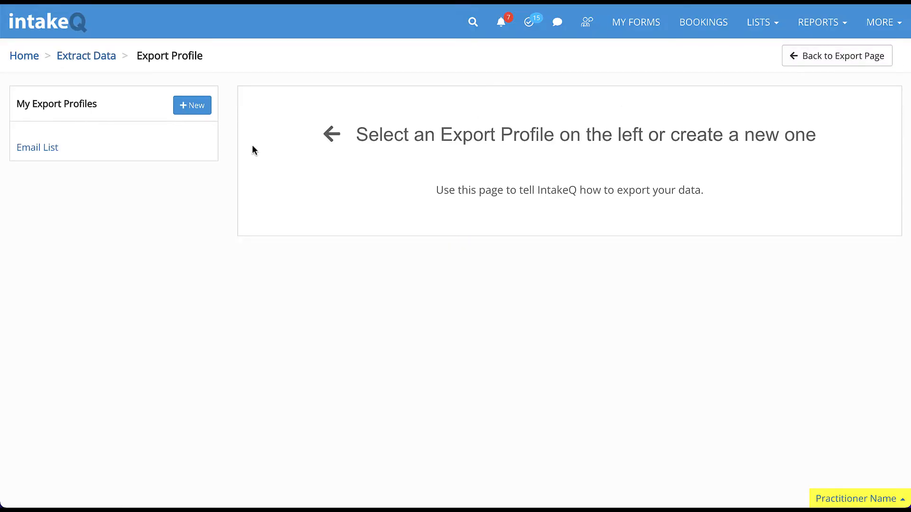
pyautogui.moveTo(73, 151)
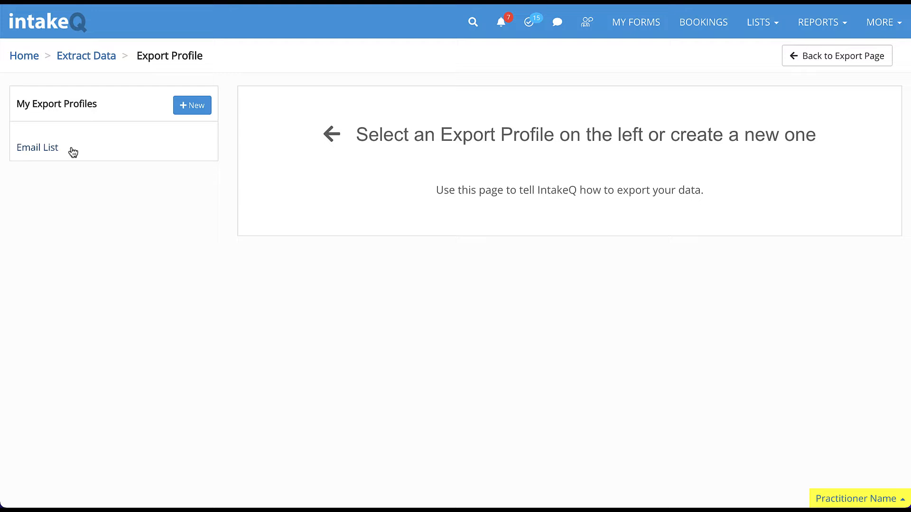
pyautogui.click(191, 105)
pyautogui.write('Email List')
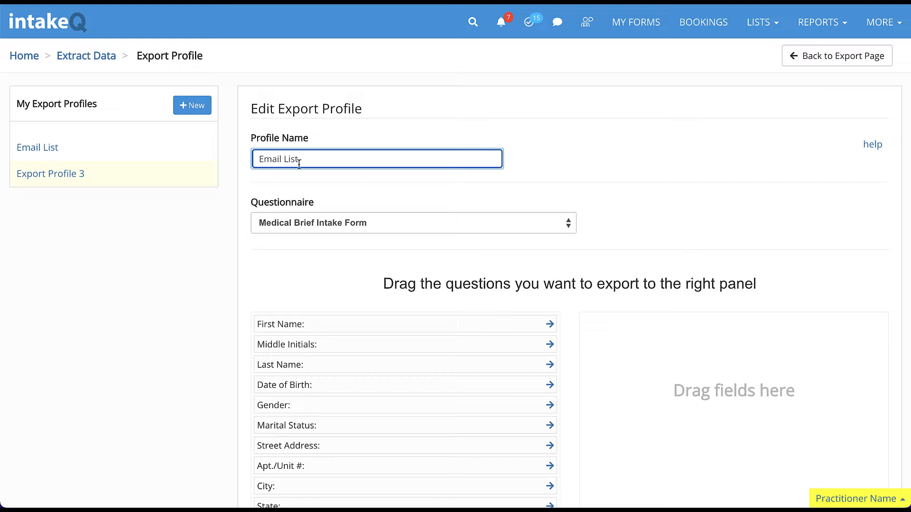
# Step: Add First Name, Last Name and Email from the question list as the profile's exported fields
pyautogui.scroll(-3)
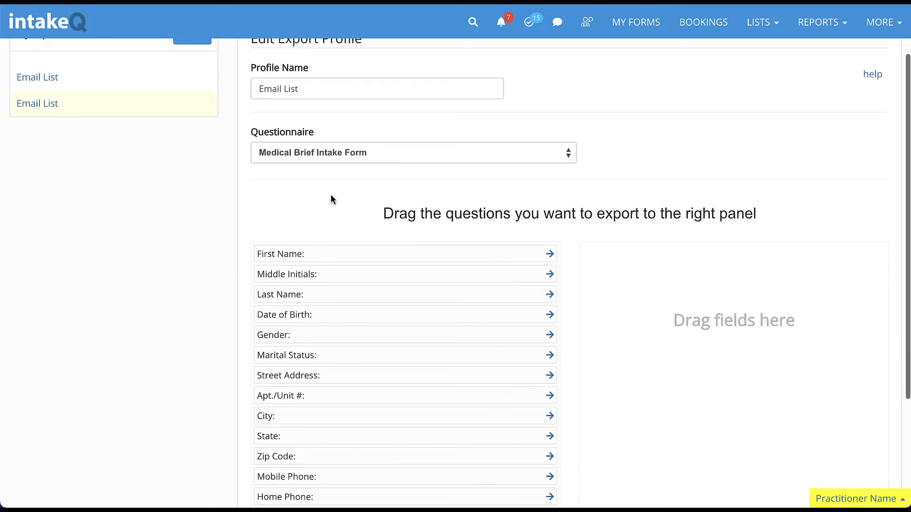
pyautogui.moveTo(350, 246)
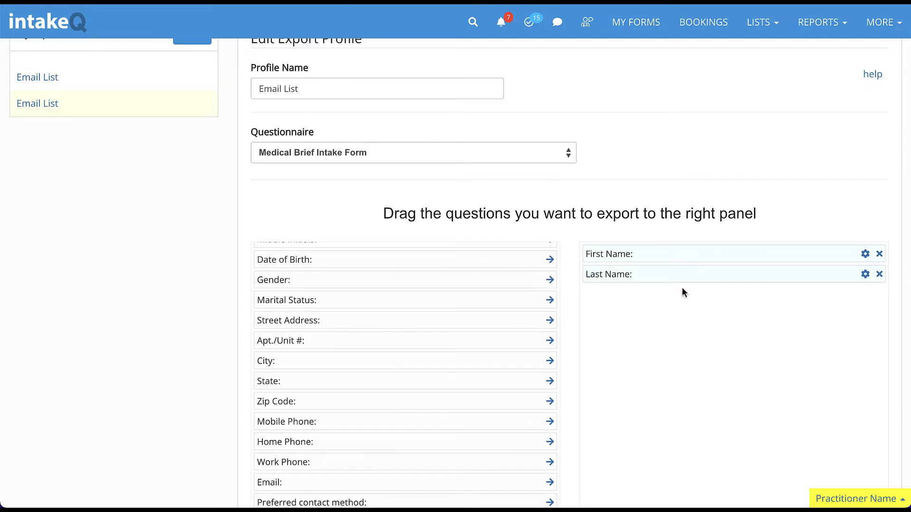
pyautogui.scroll(-3)
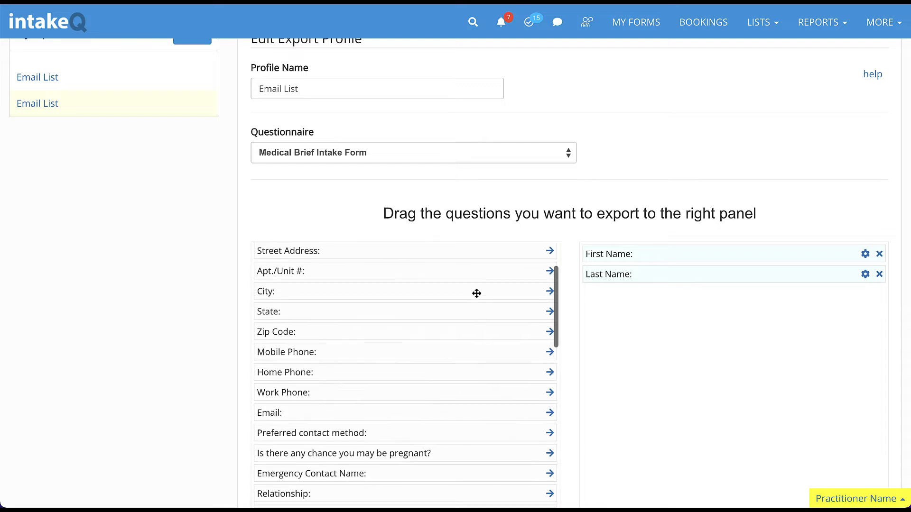
pyautogui.scroll(-3)
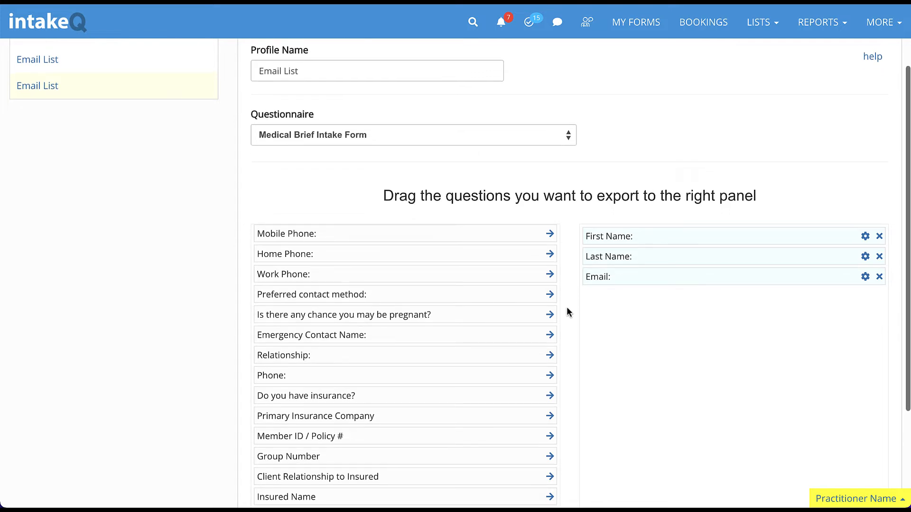
pyautogui.scroll(-3)
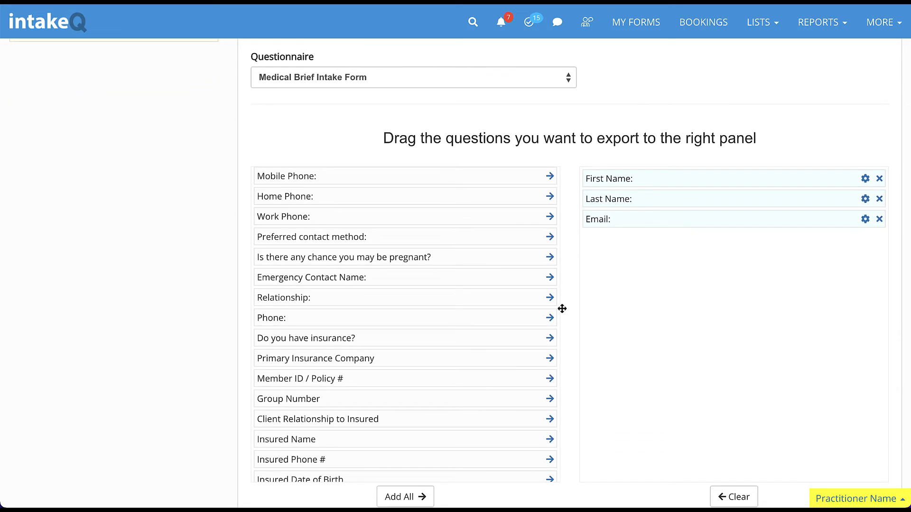
pyautogui.moveTo(456, 295)
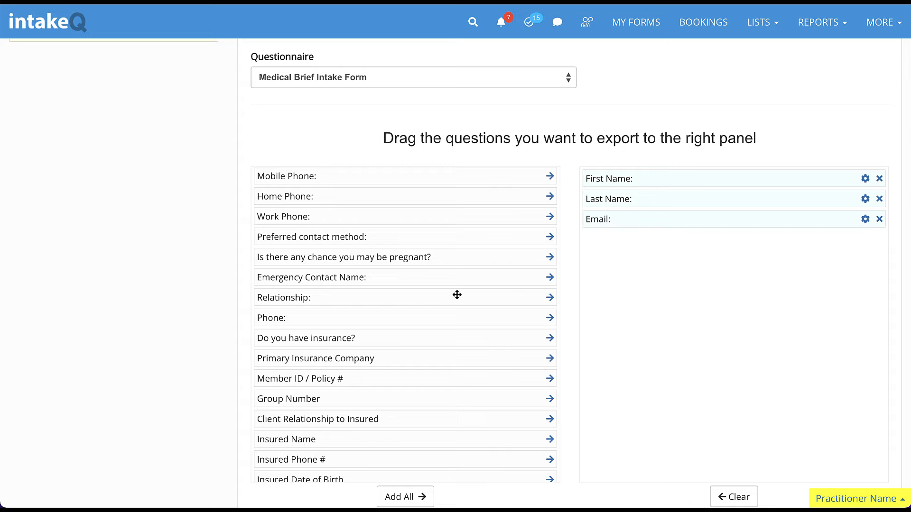
pyautogui.scroll(-3)
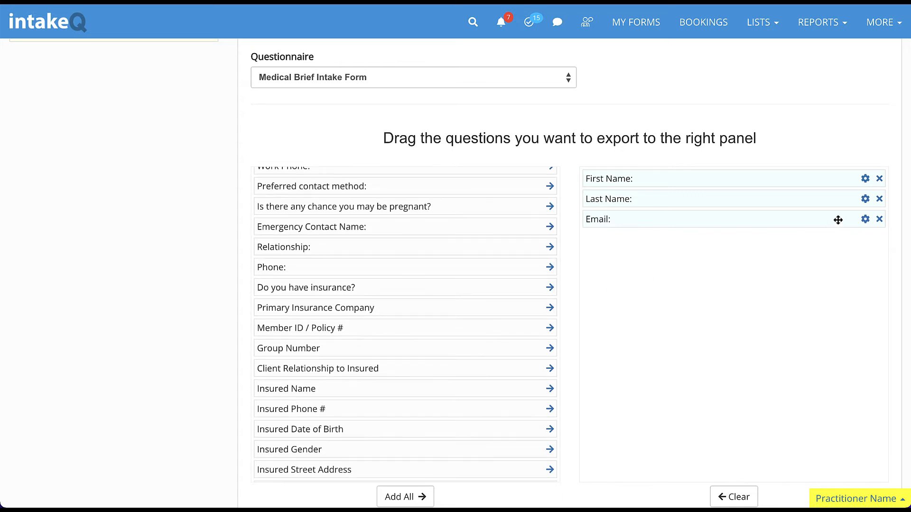
pyautogui.moveTo(866, 200)
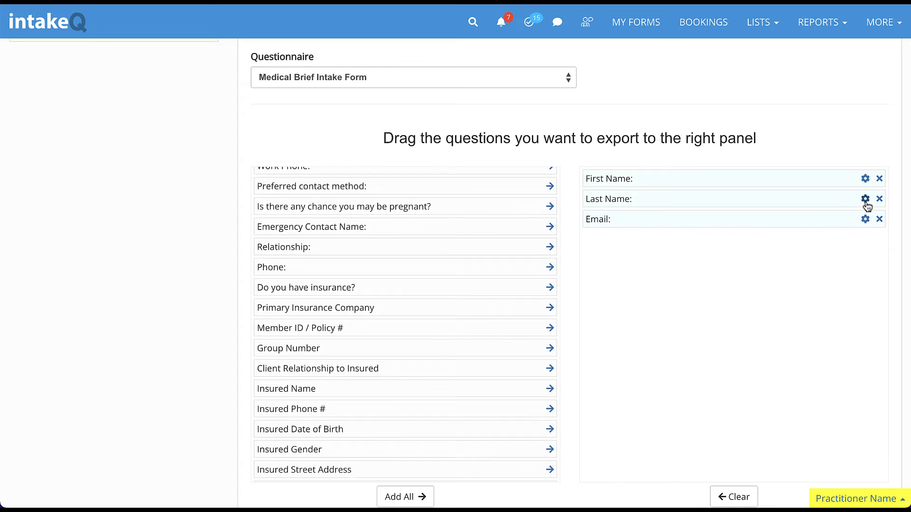
# Step: Rename the Last Name export field to Surname and save the Email List profile
pyautogui.click(865, 198)
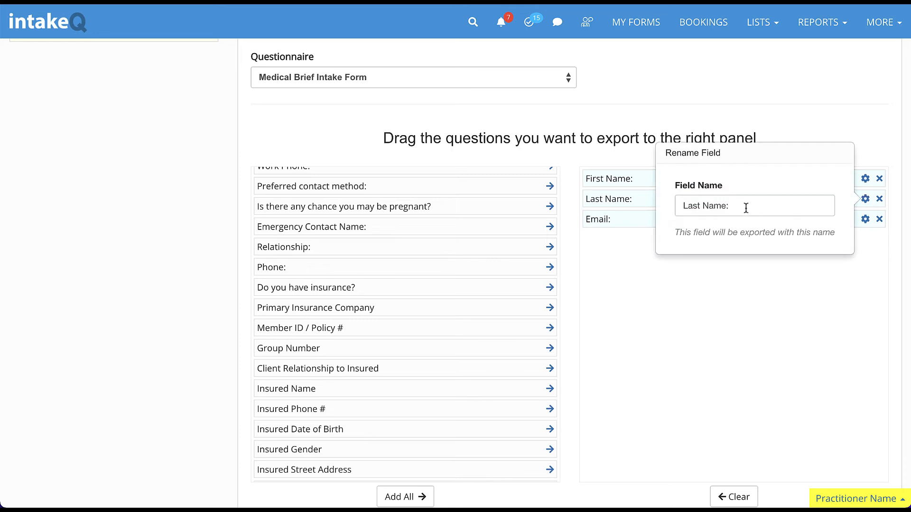
pyautogui.write('Surnam')
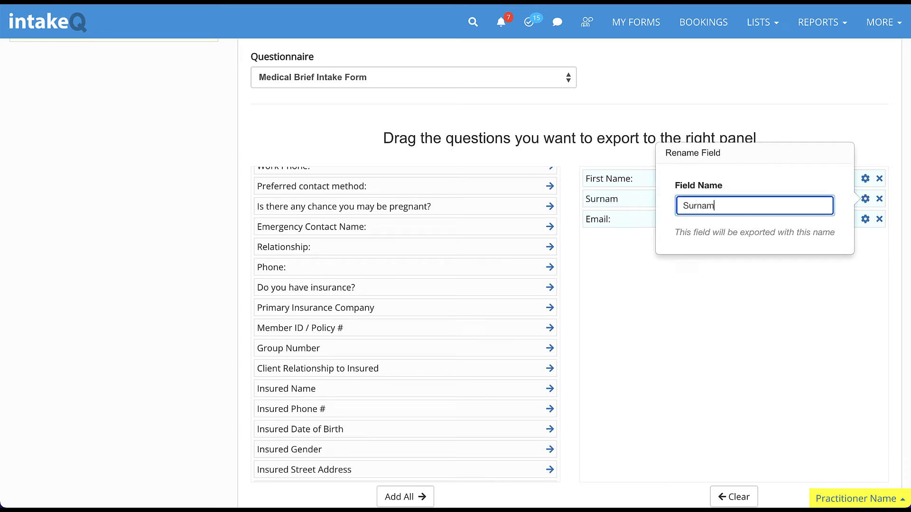
pyautogui.press('Return')
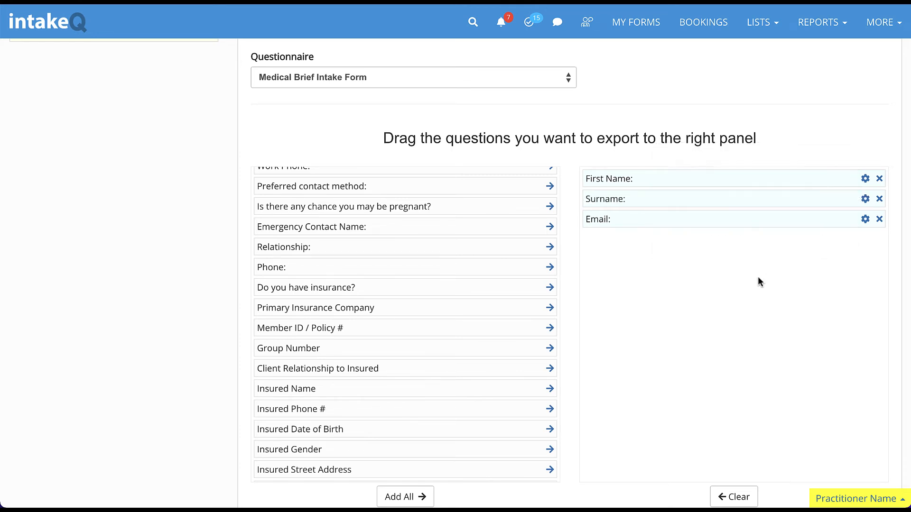
pyautogui.scroll(-3)
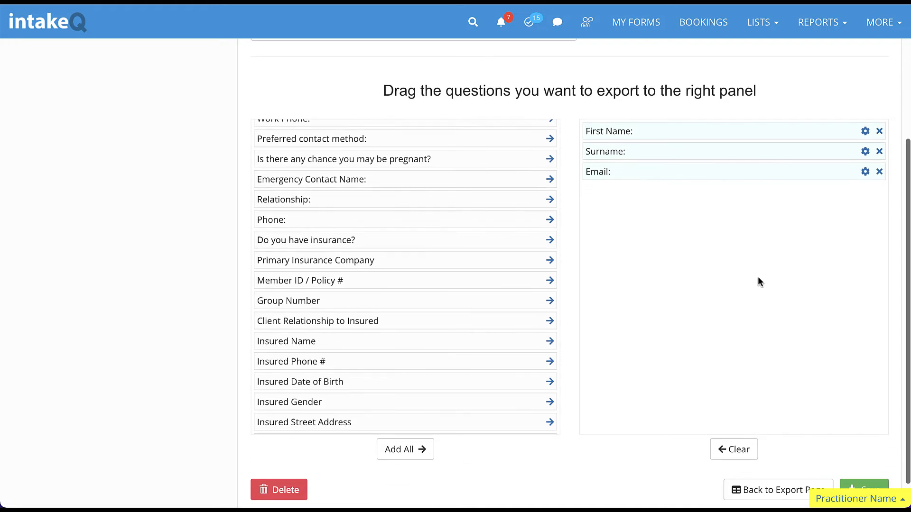
pyautogui.click(863, 457)
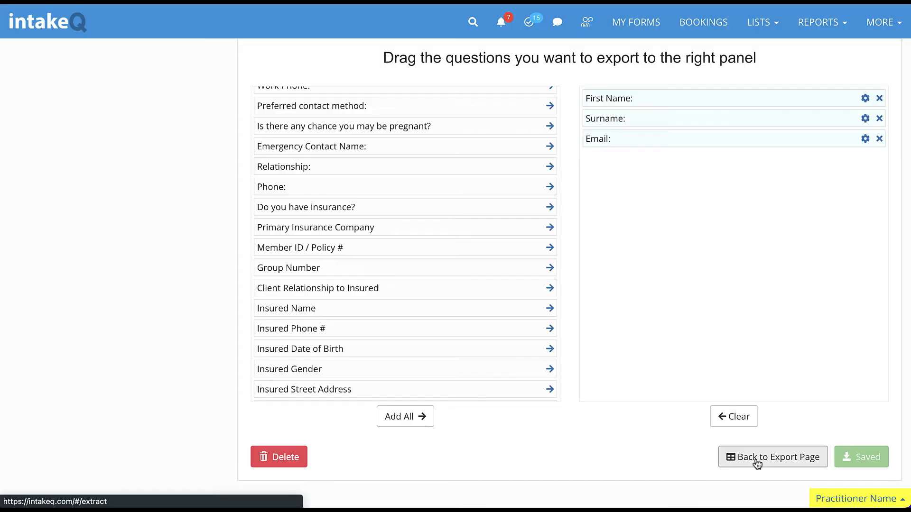
# Step: Filter intake records with the Email List profile over a wide date range, listing one completed form
pyautogui.click(772, 456)
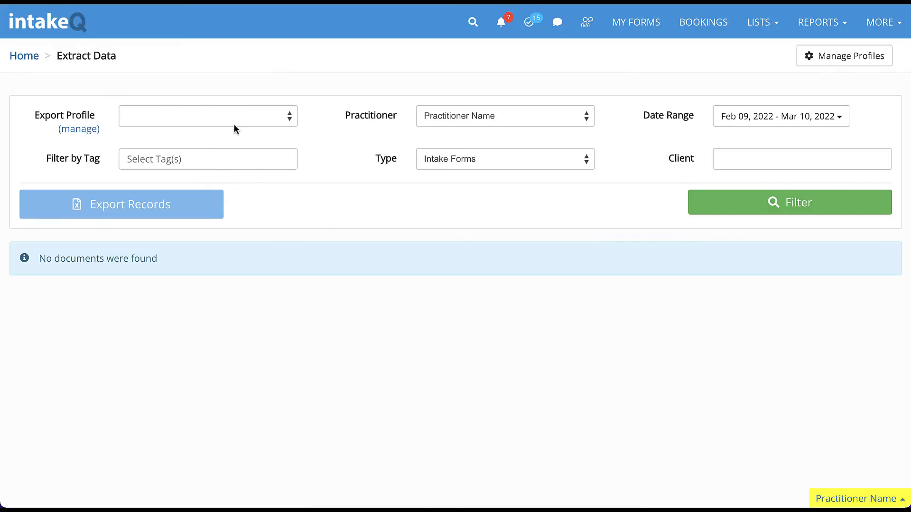
pyautogui.click(208, 116)
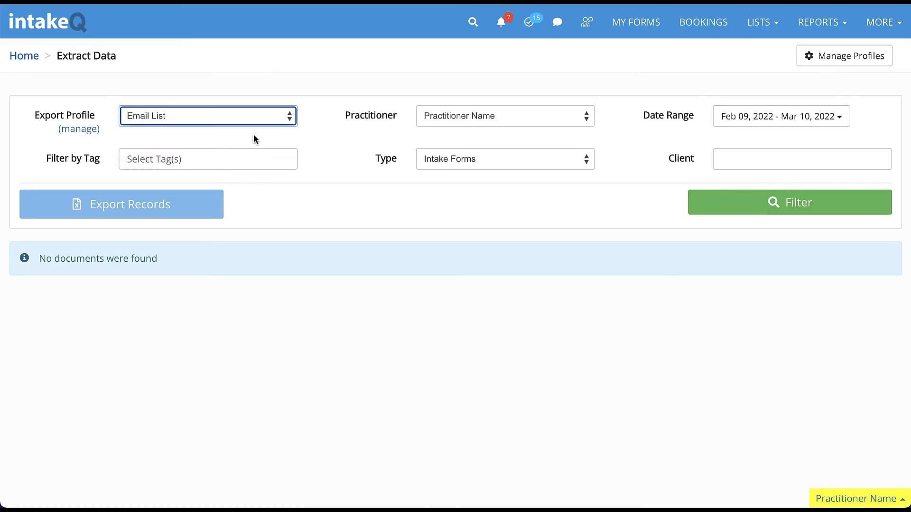
pyautogui.moveTo(769, 120)
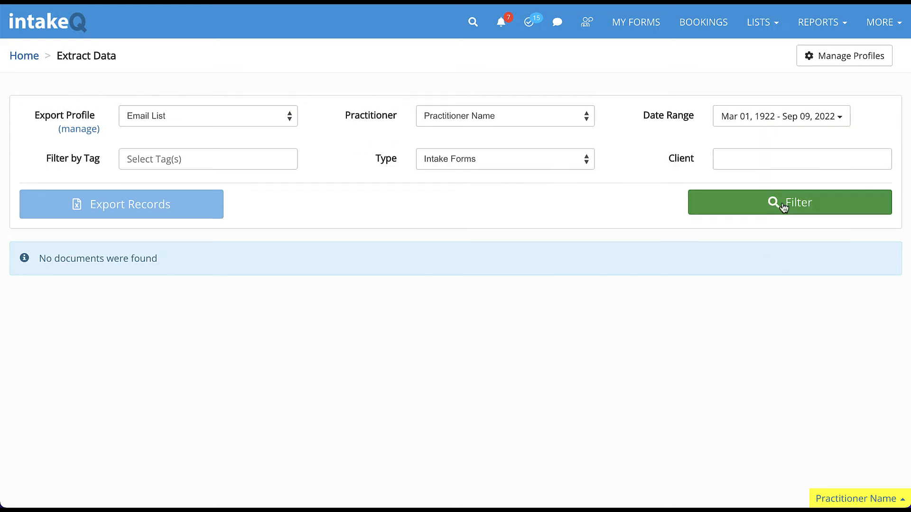
pyautogui.click(788, 202)
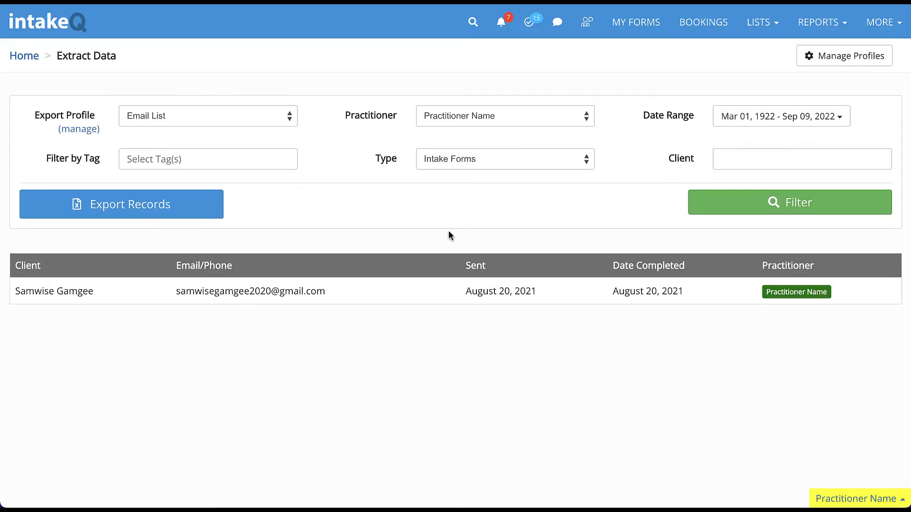
pyautogui.moveTo(215, 249)
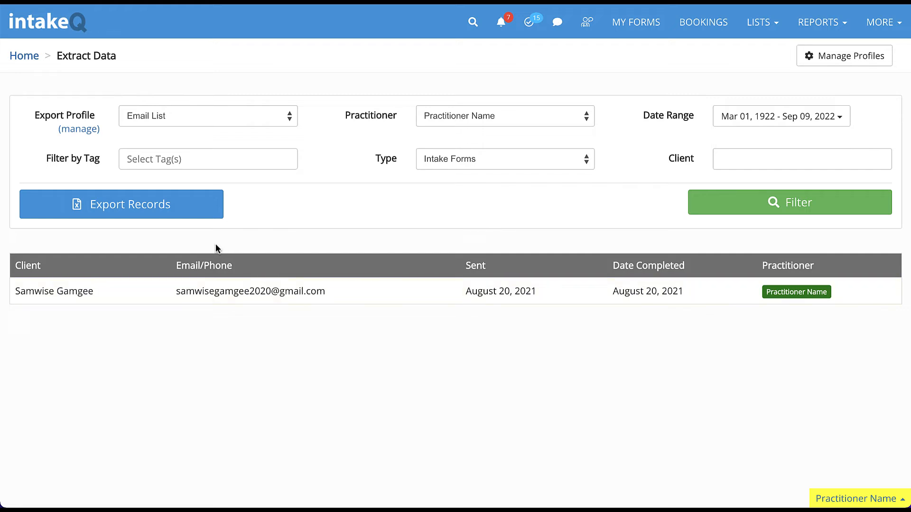
pyautogui.moveTo(145, 219)
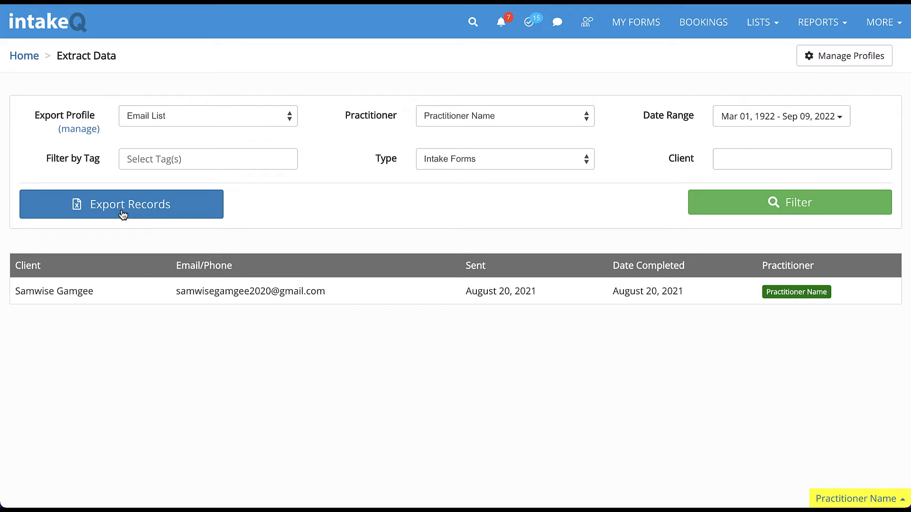
# Step: Export the filtered record as the CSV file export (15).csv
pyautogui.click(122, 204)
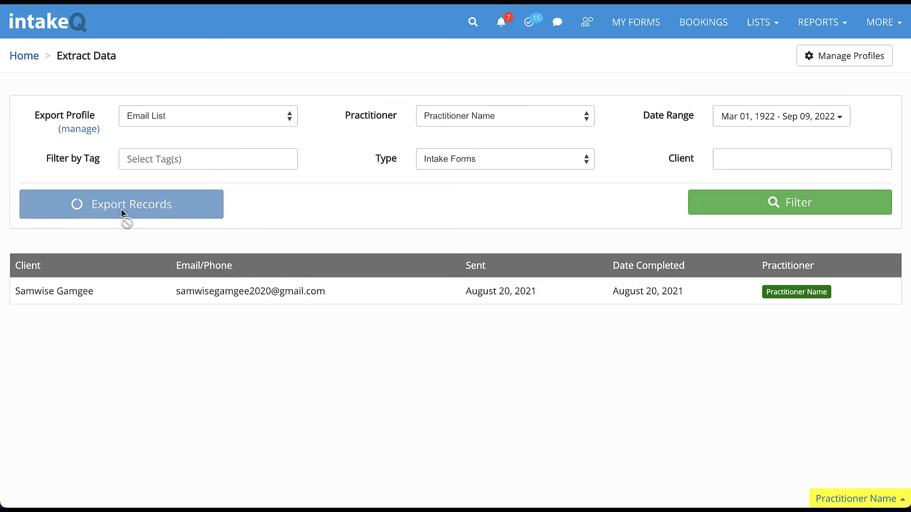
pyautogui.click(121, 204)
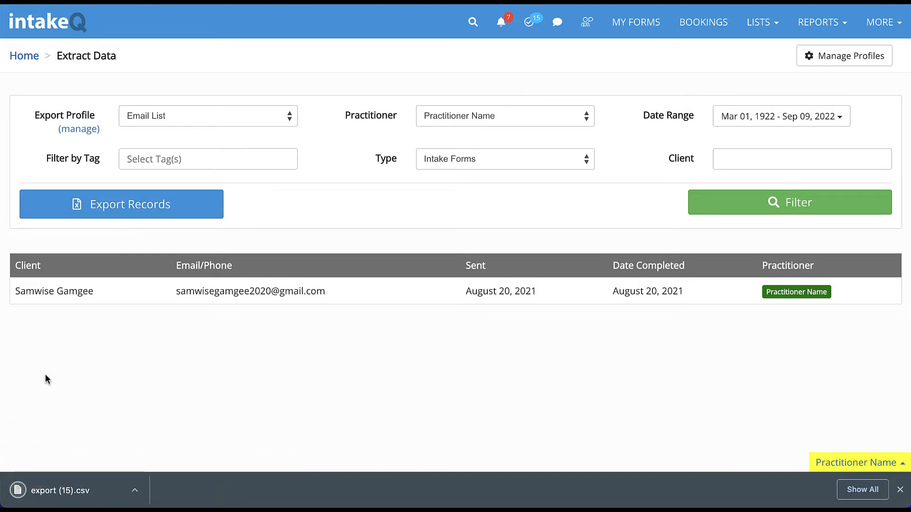
pyautogui.moveTo(118, 501)
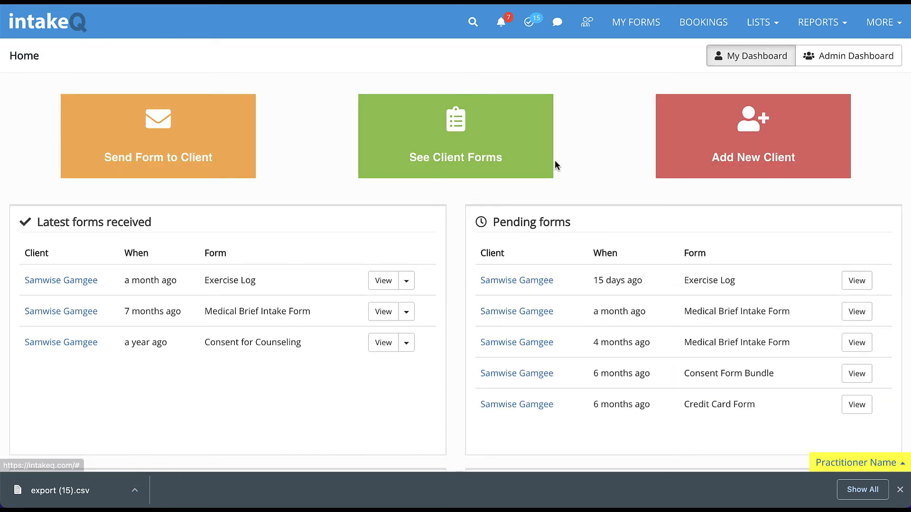
# Step: View Samwise Gamgee's Medical Brief Intake Form from Latest forms received and show its Export to CSV choices
pyautogui.scroll(-3)
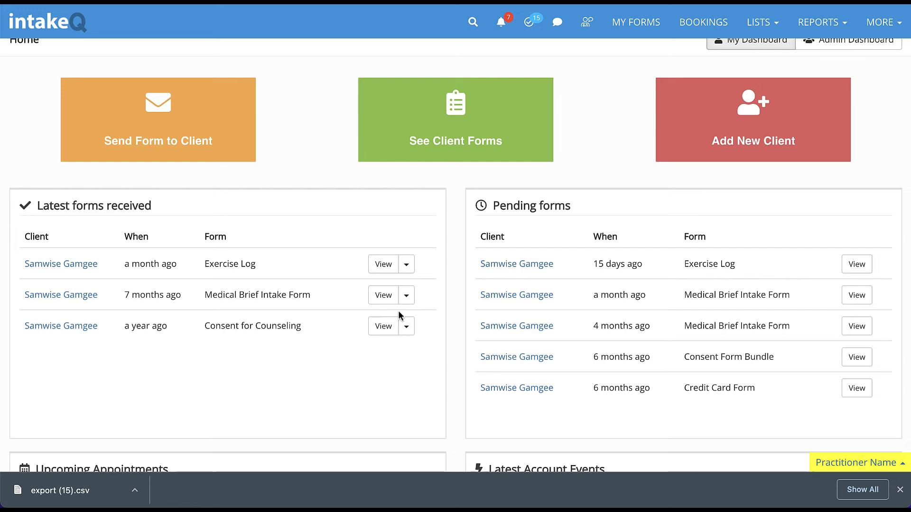
pyautogui.click(382, 295)
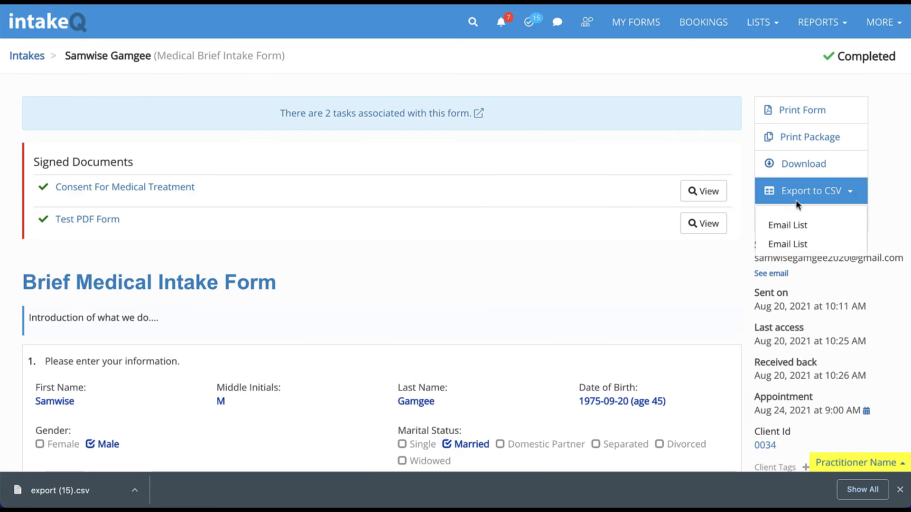